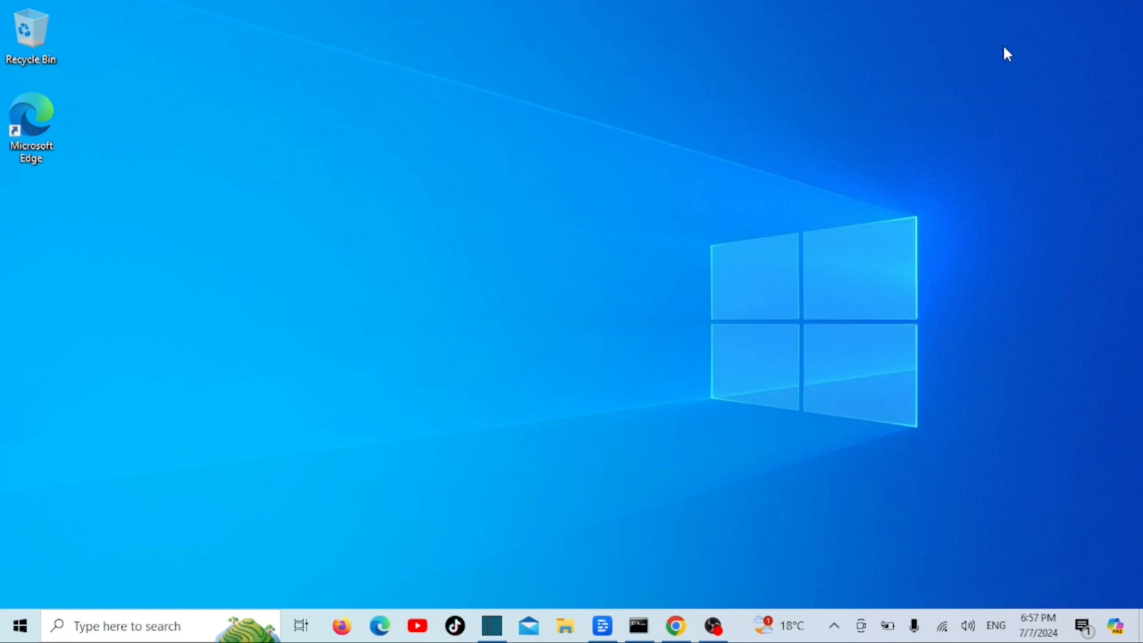
mouse_move(567, 626)
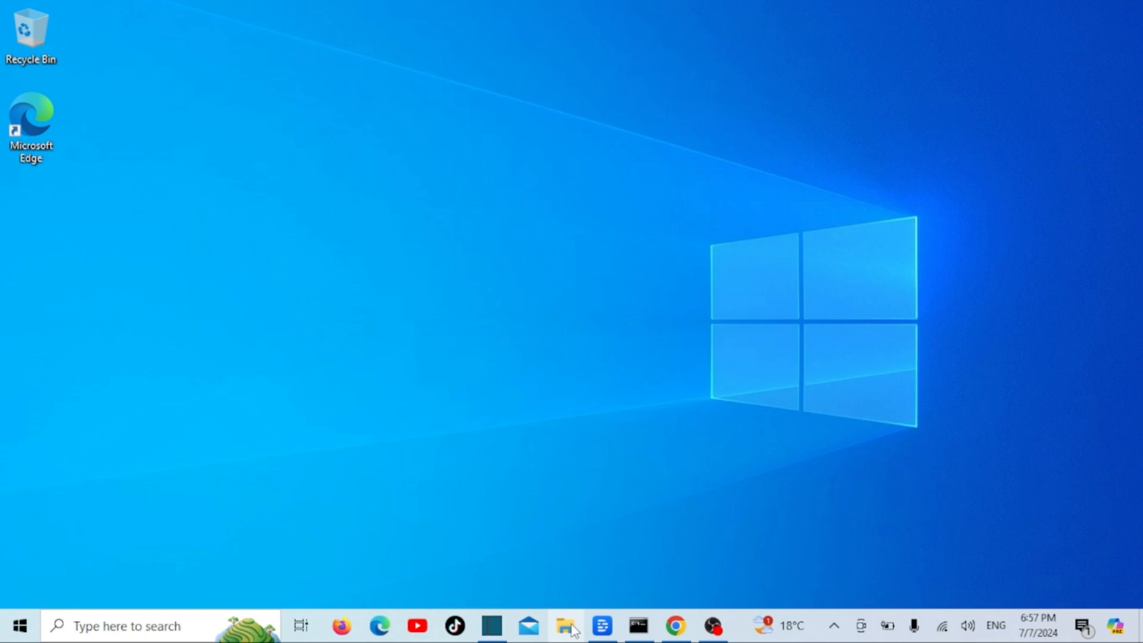
Launch File Explorer from its taskbar icon.
click(565, 626)
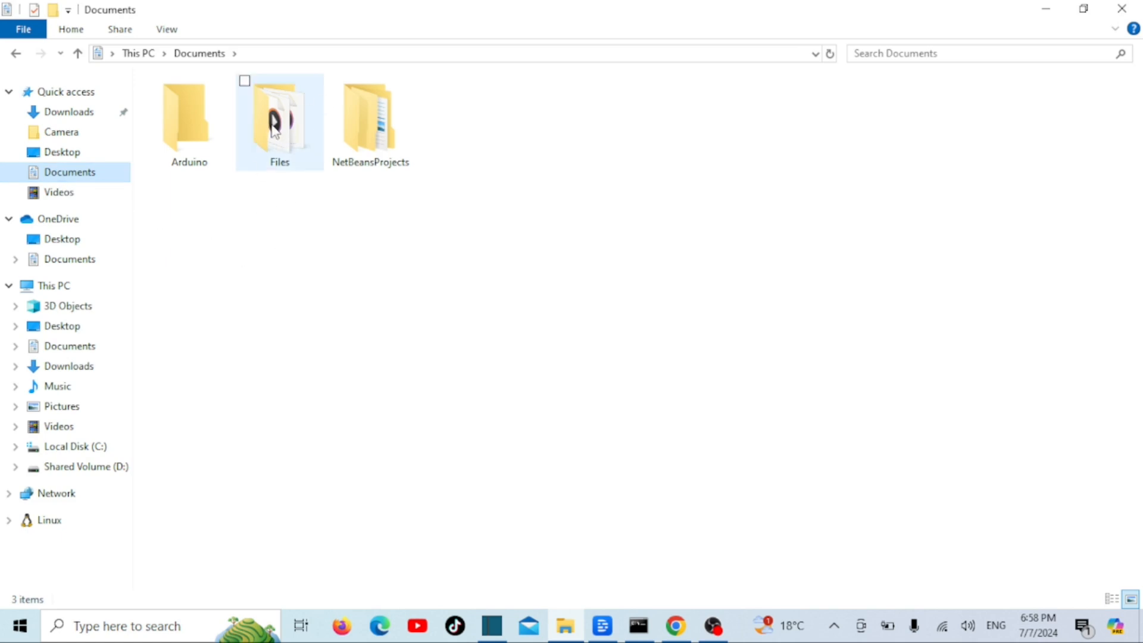
mouse_move(279, 120)
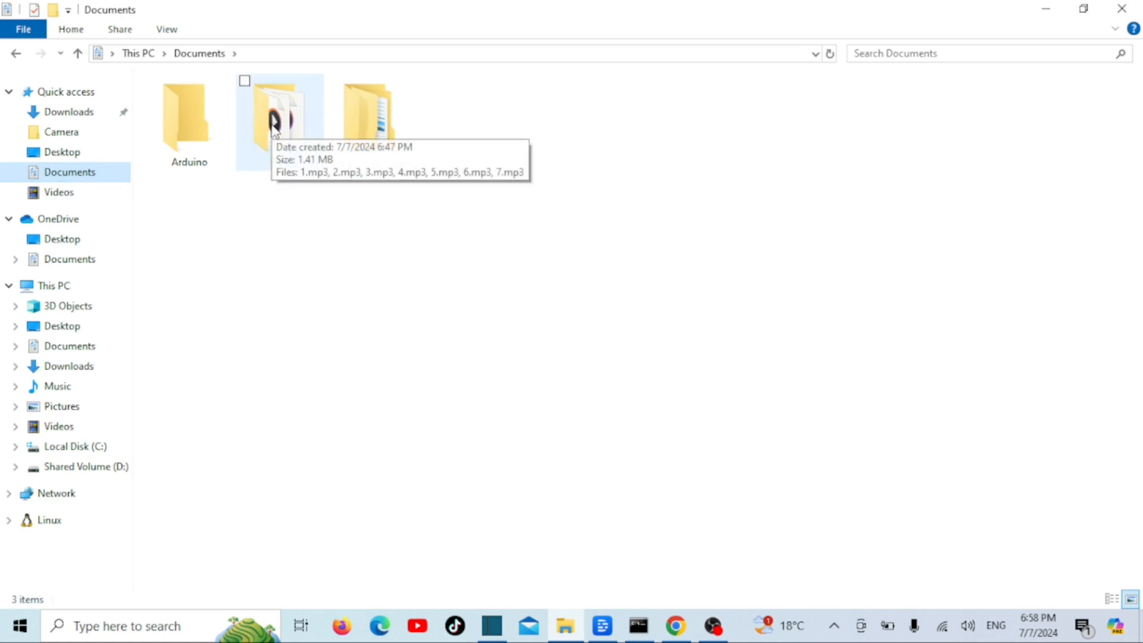
Send the Documents 'Files' folder to the desktop as a shortcut.
right_click(280, 120)
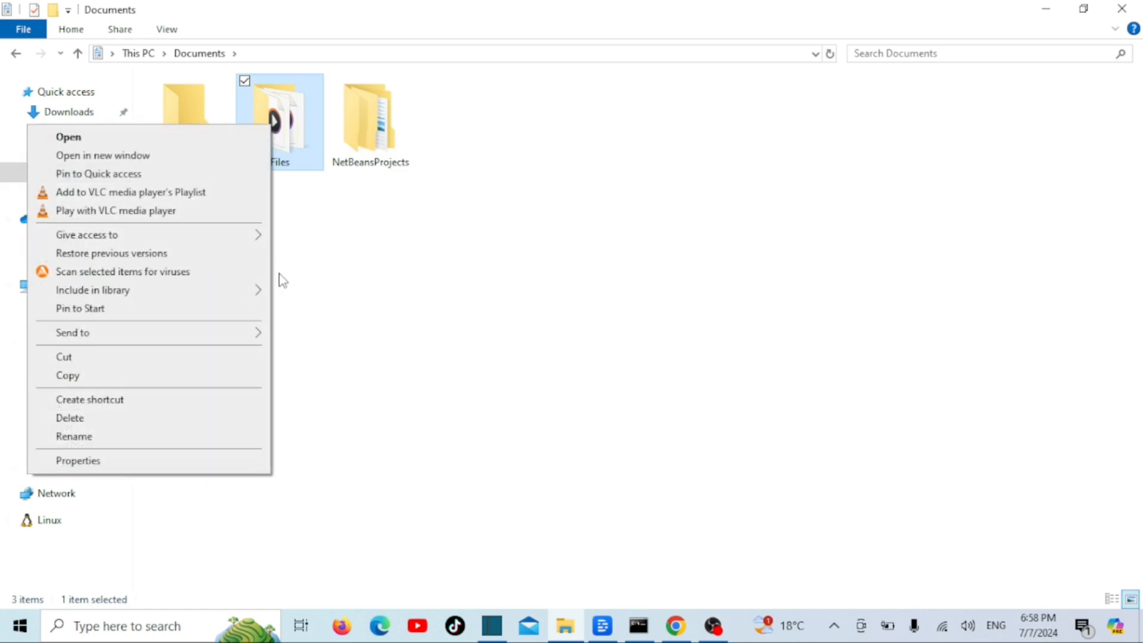
click(73, 332)
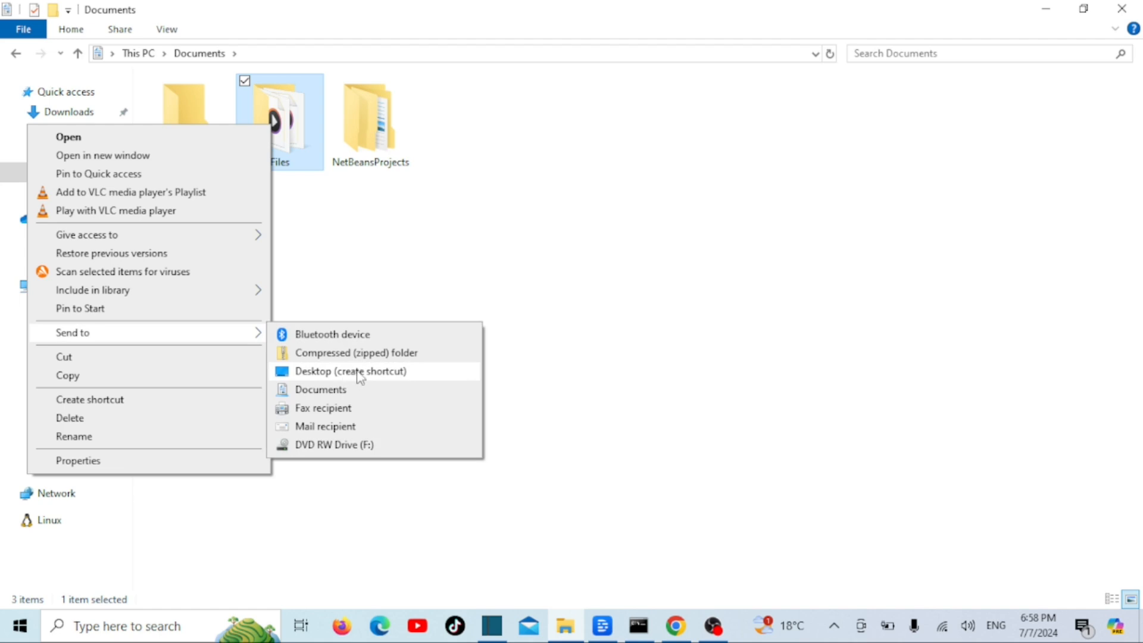
click(350, 371)
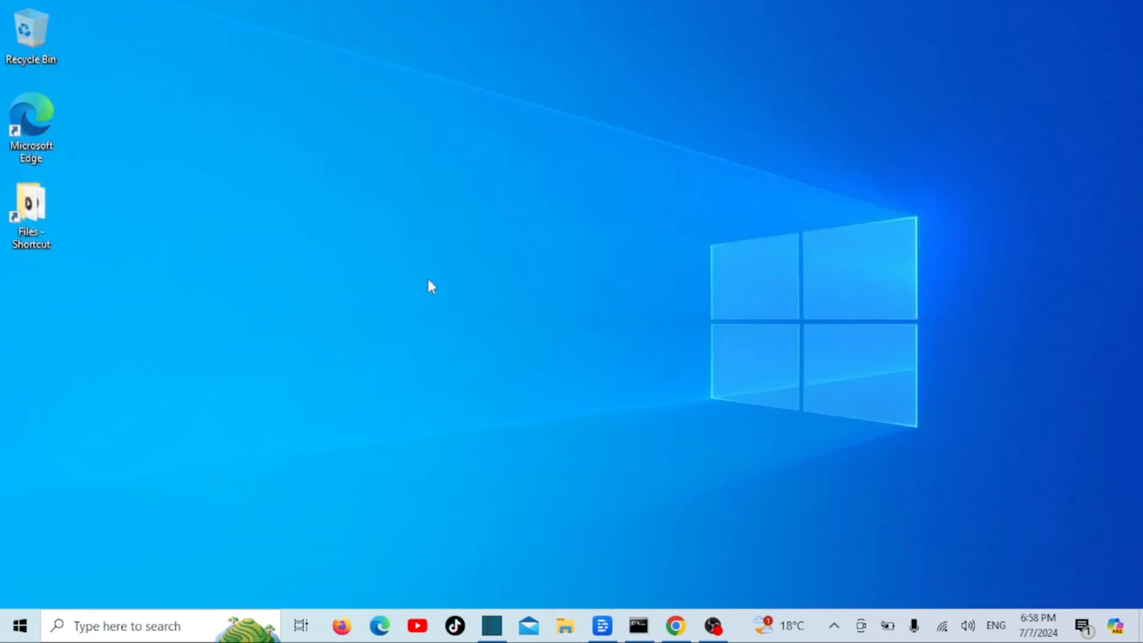
mouse_move(91, 232)
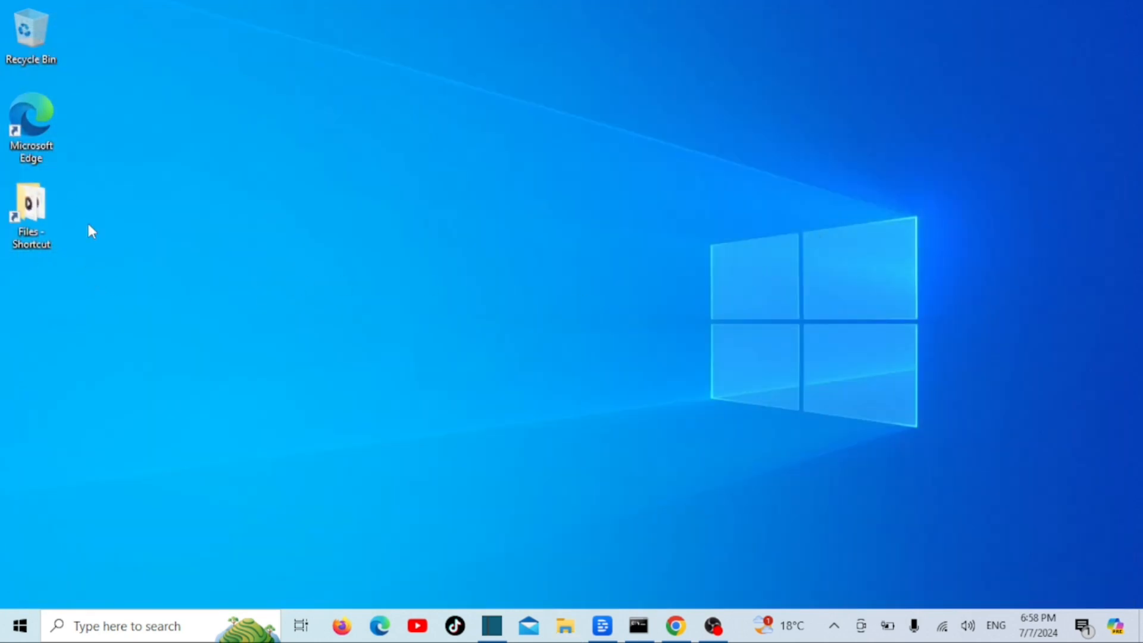
Bring up the context menu for the 'Files - Shortcut' desktop icon.
right_click(31, 212)
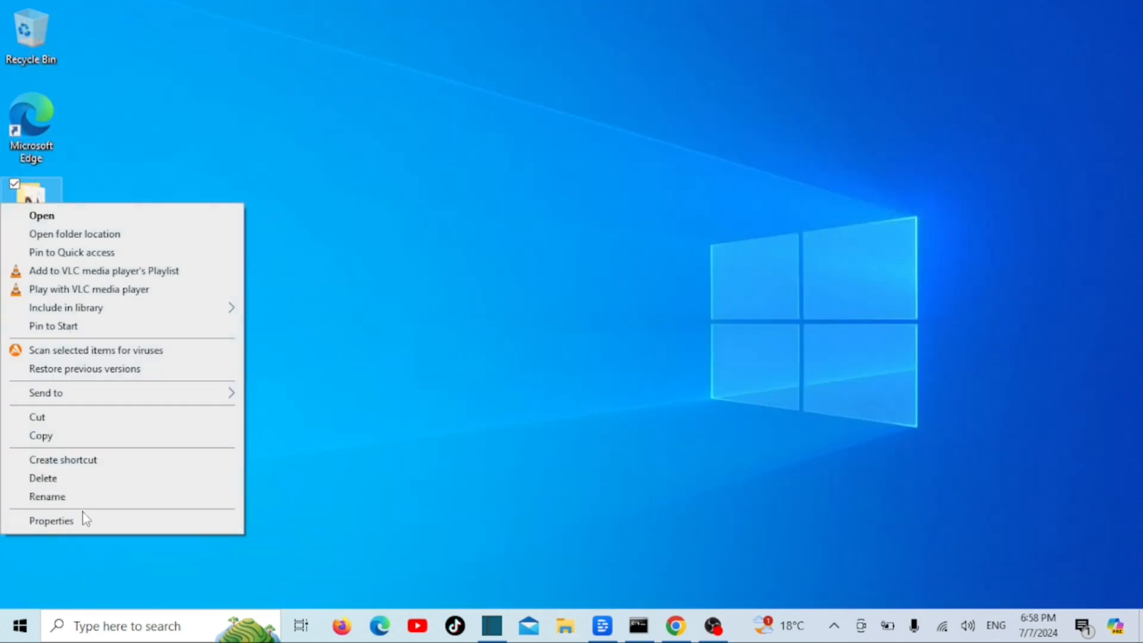
Prefix the Files shortcut's Target with 'explorer' in Properties and save.
click(52, 520)
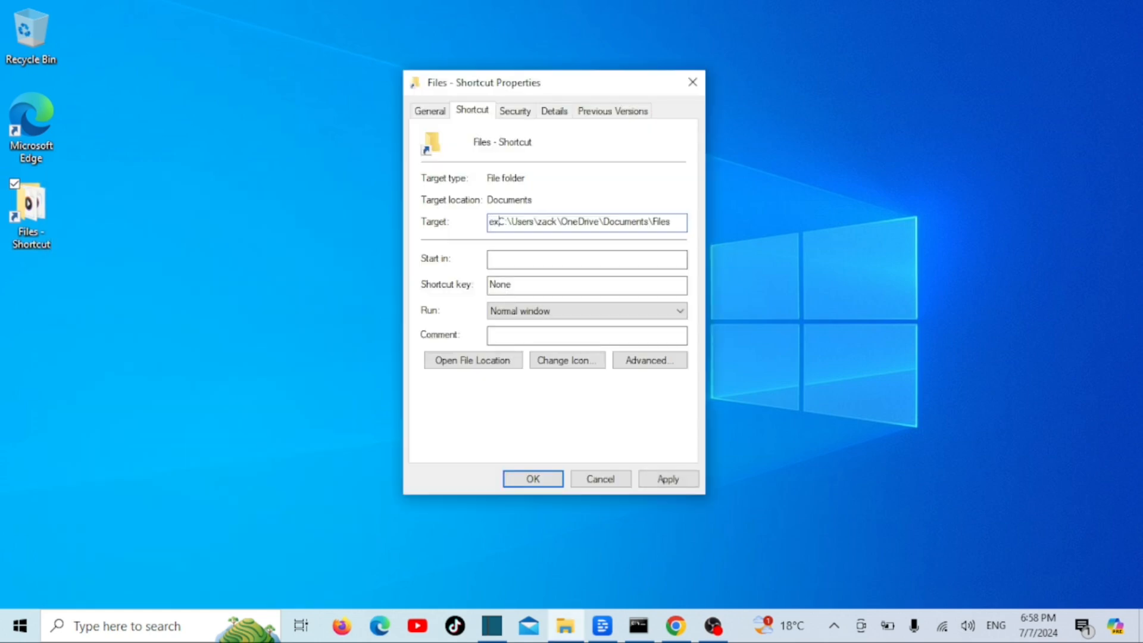
text(explorer)
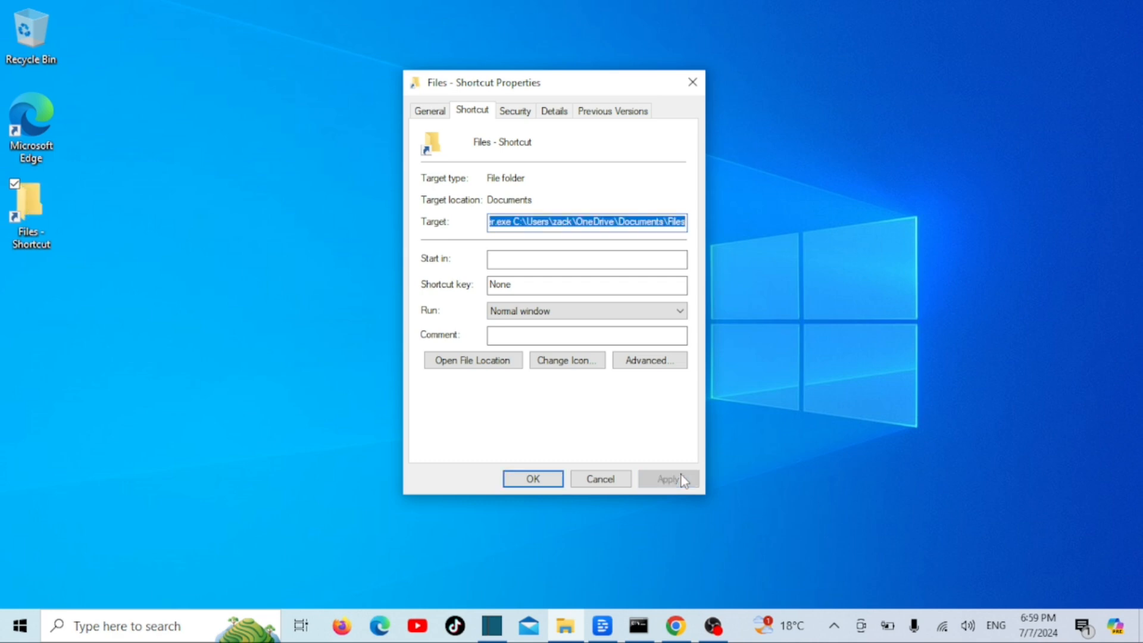
mouse_move(532, 479)
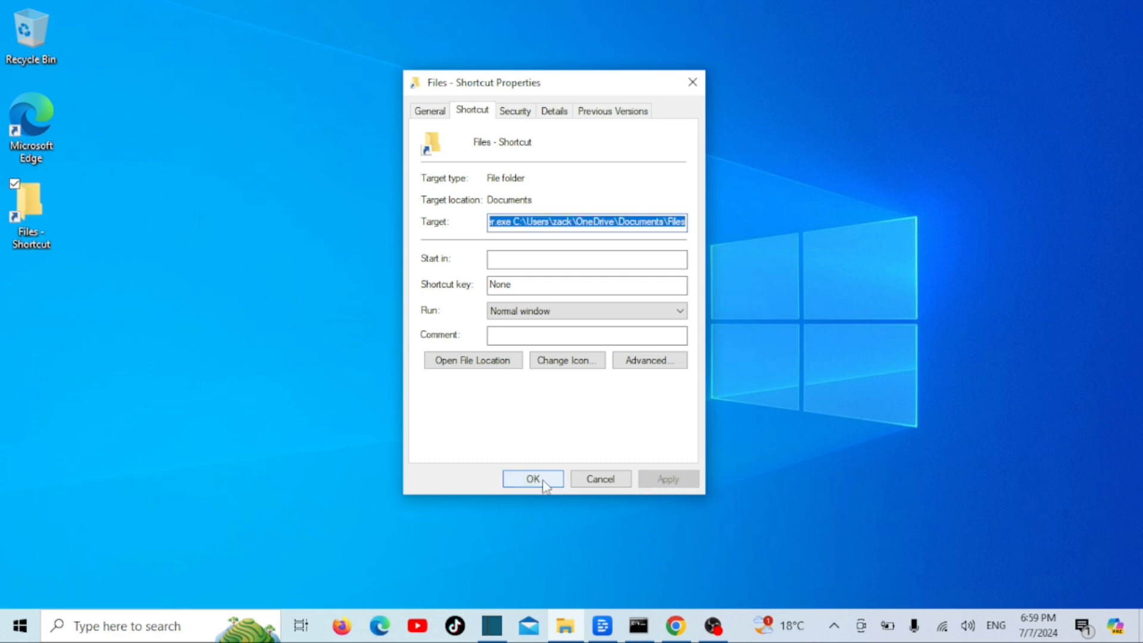
click(532, 479)
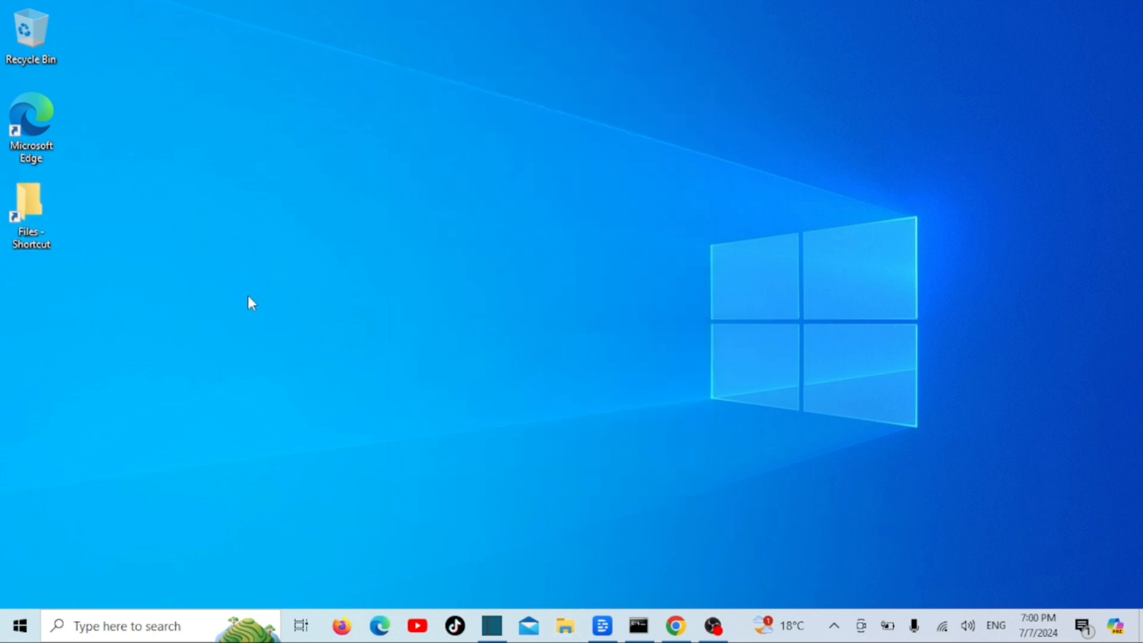
Select the Files shortcut and show its context menu with Pin to taskbar.
click(31, 208)
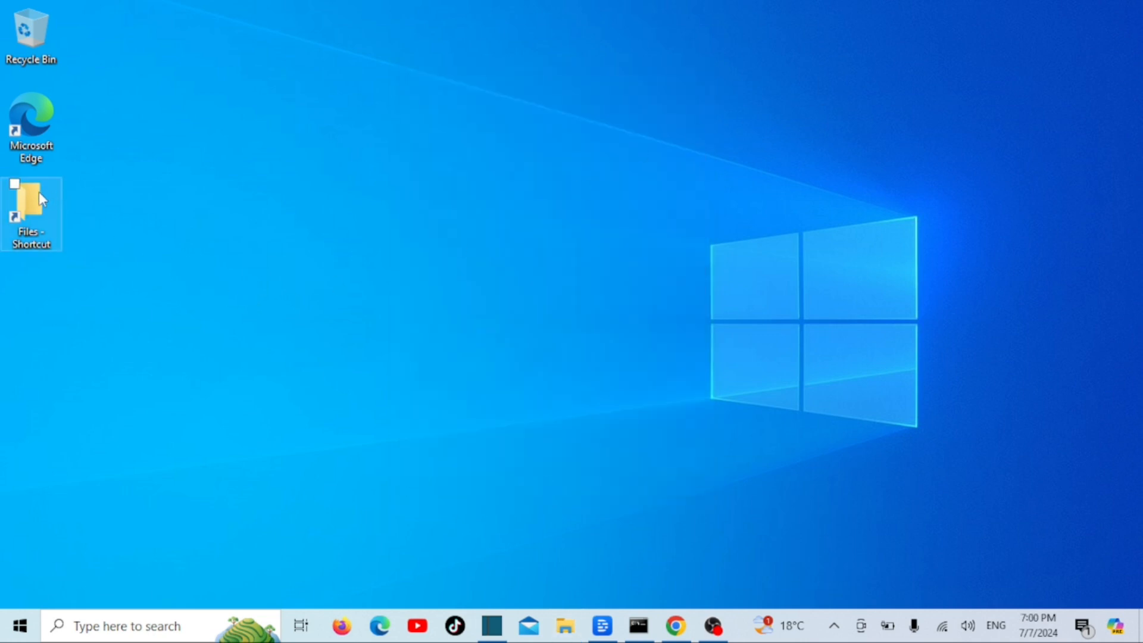
right_click(32, 212)
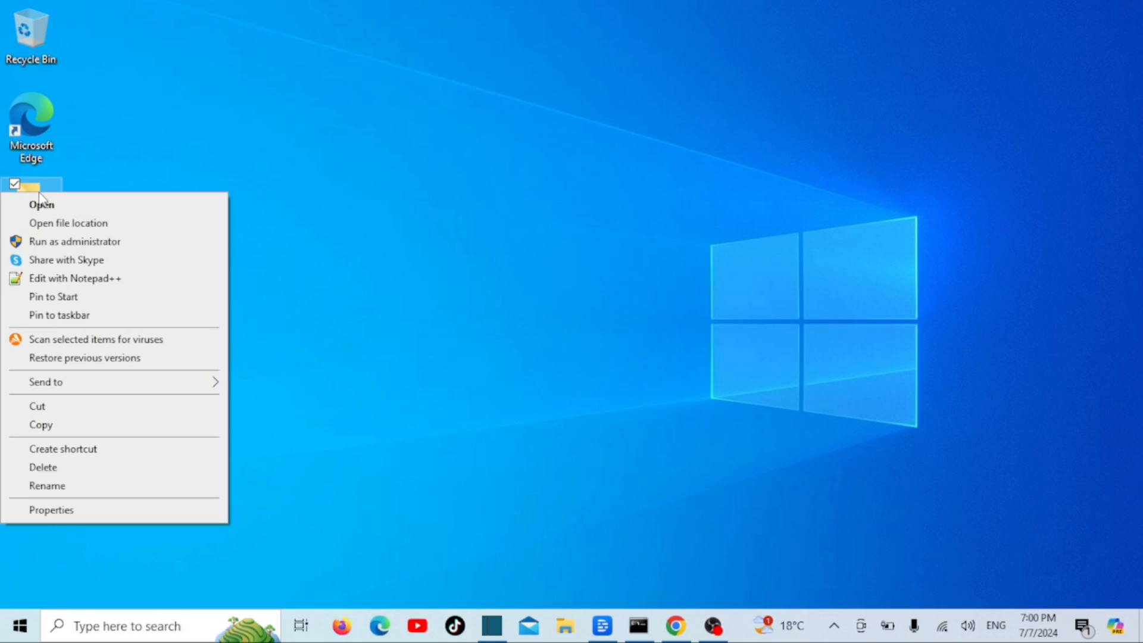
mouse_move(62, 278)
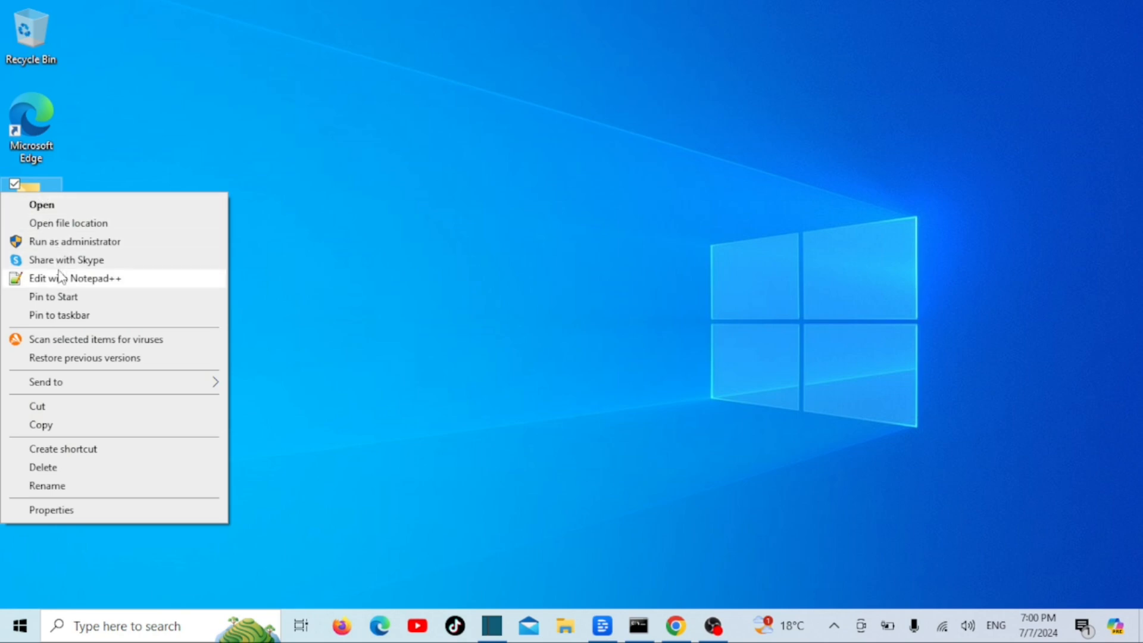
mouse_move(58, 315)
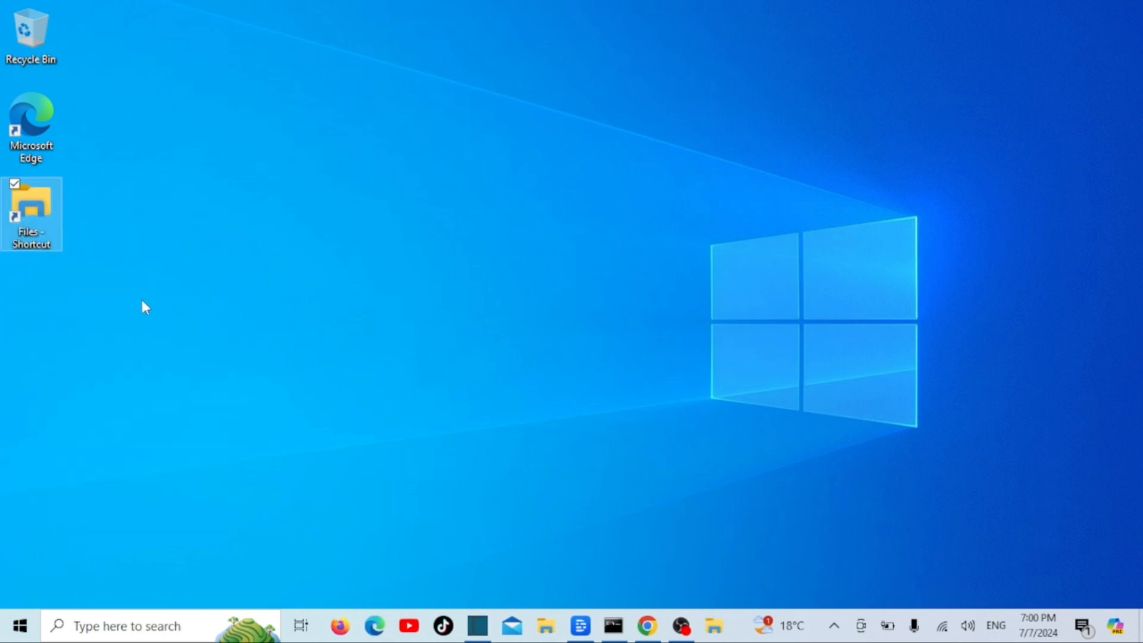
mouse_move(256, 331)
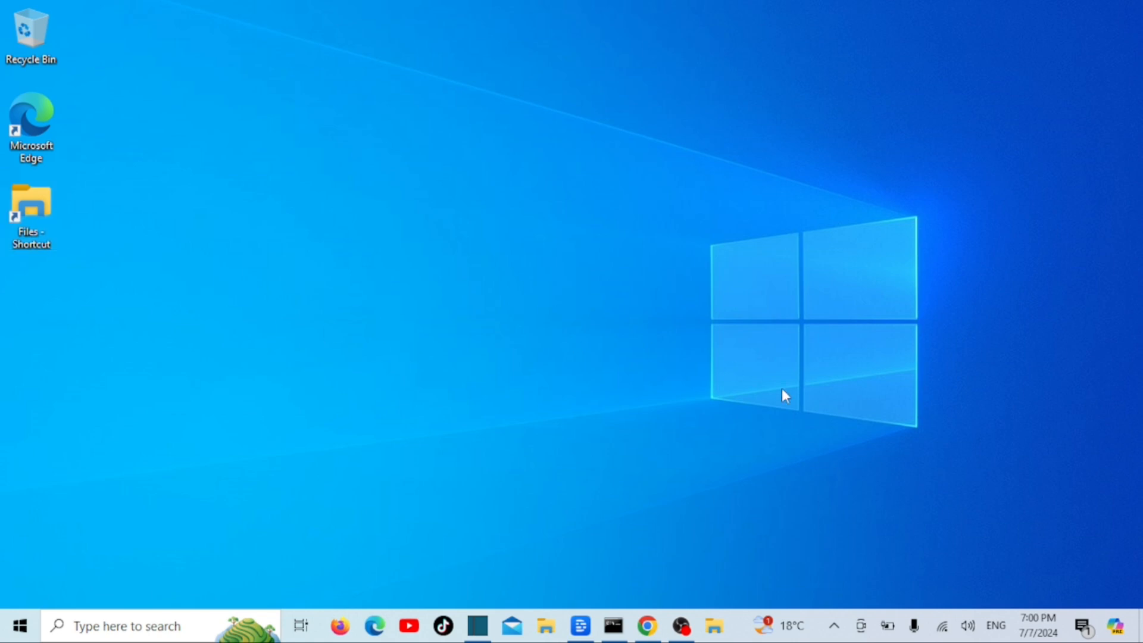
mouse_move(714, 626)
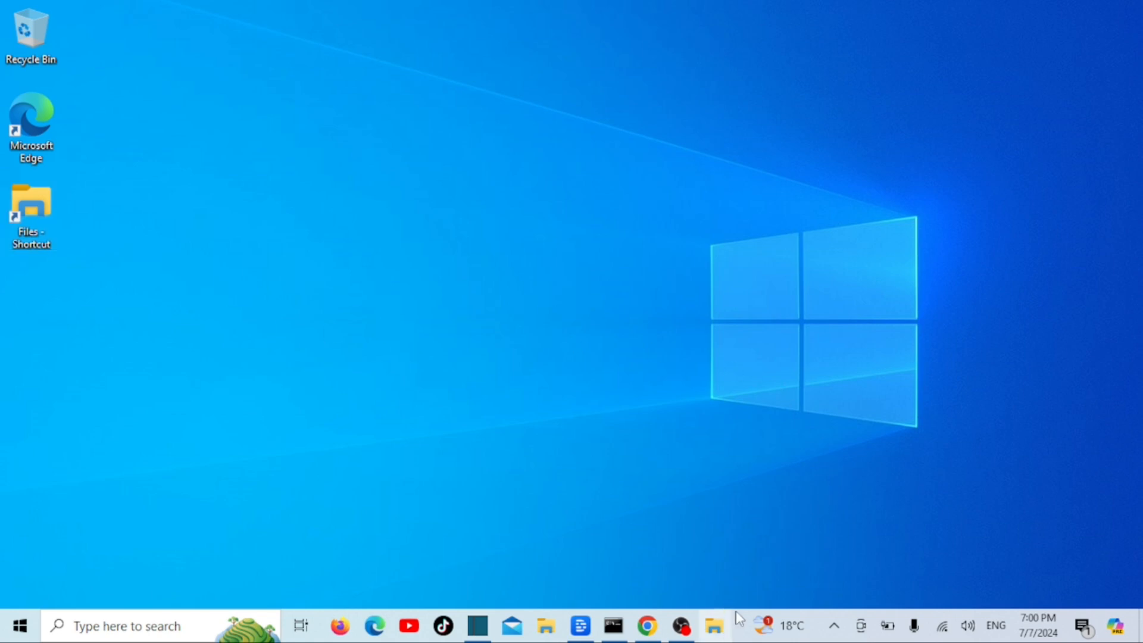
mouse_move(717, 626)
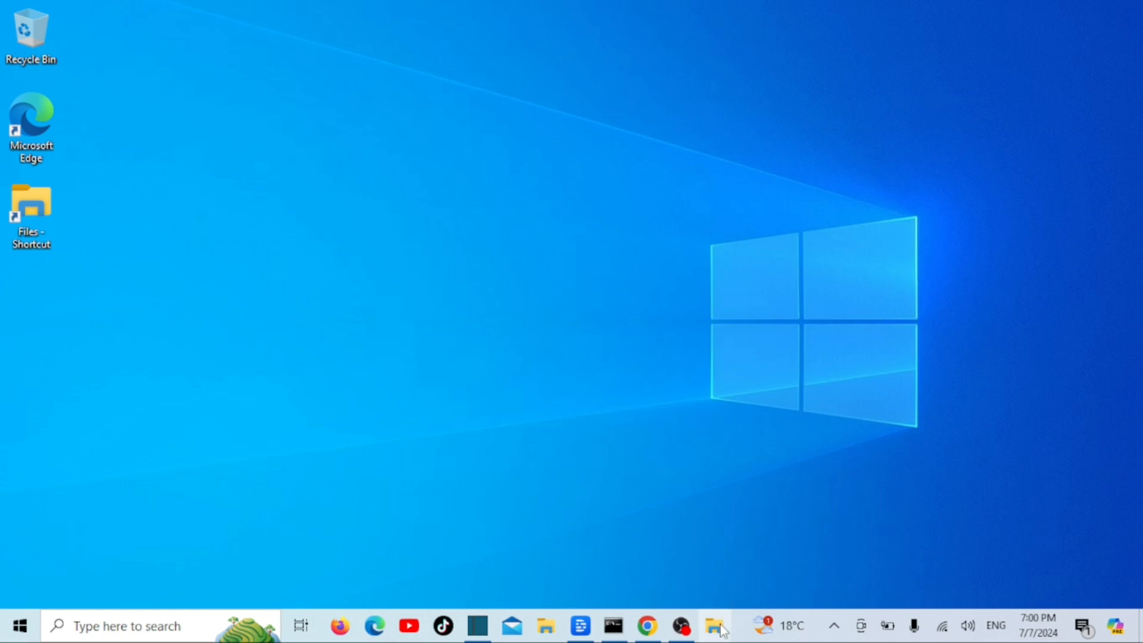
mouse_move(717, 625)
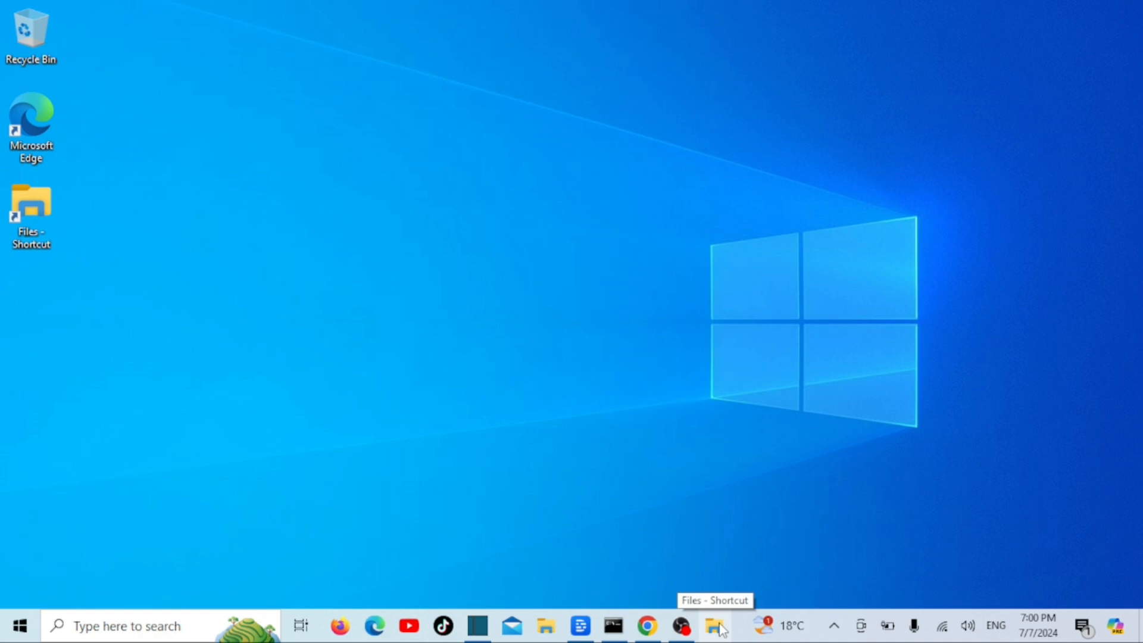
mouse_move(719, 627)
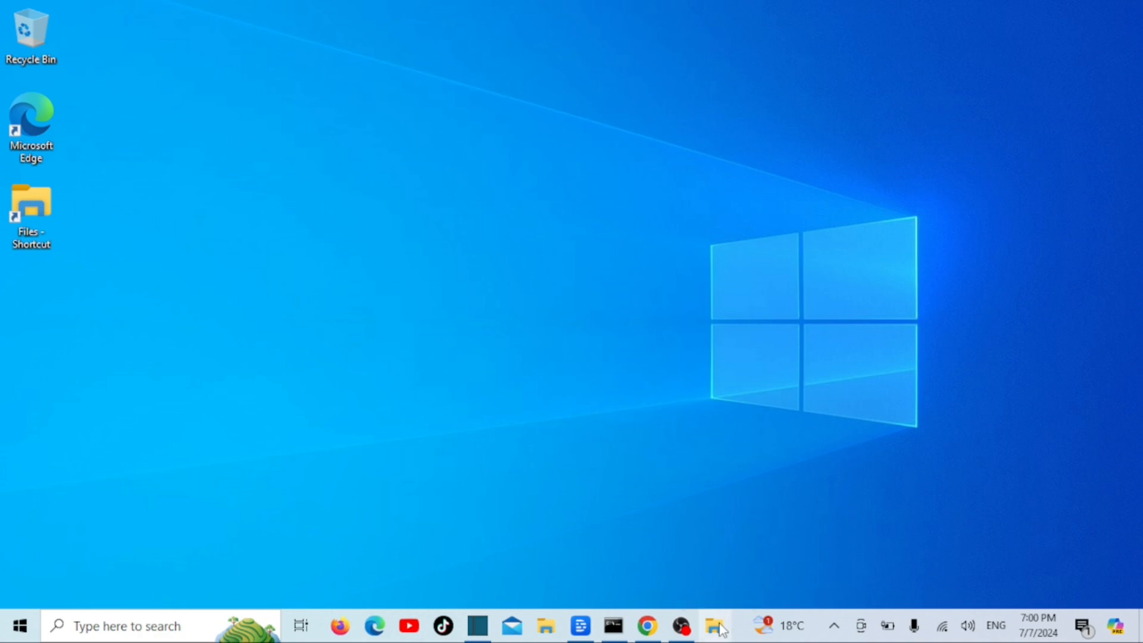
Launch the pinned Files taskbar icon to show the seven mp3 tracks.
click(717, 626)
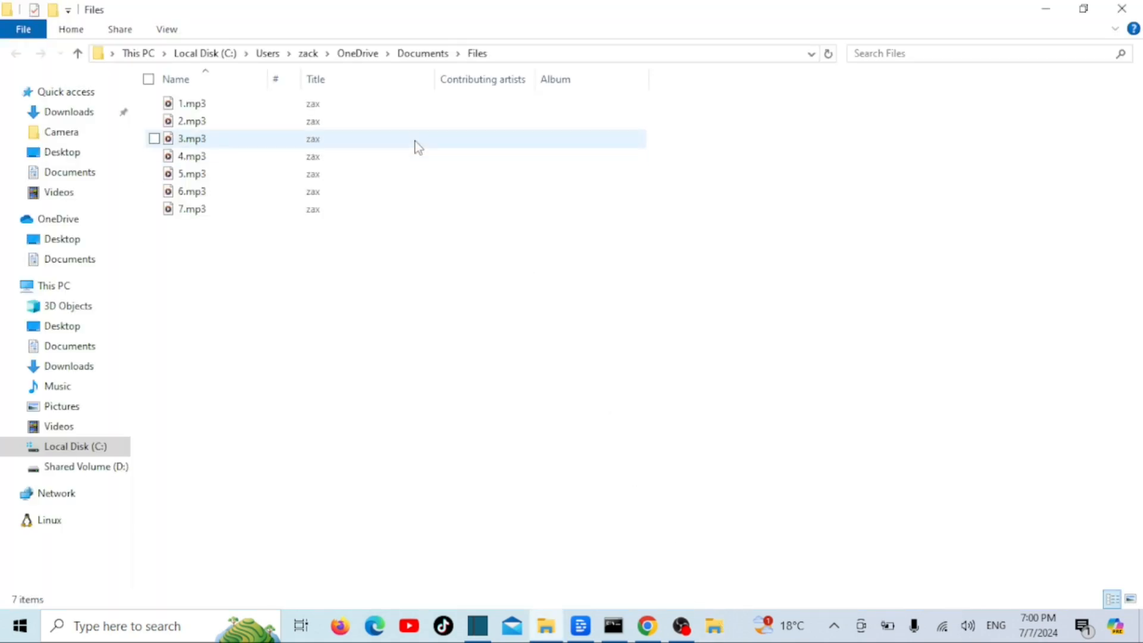
click(957, 142)
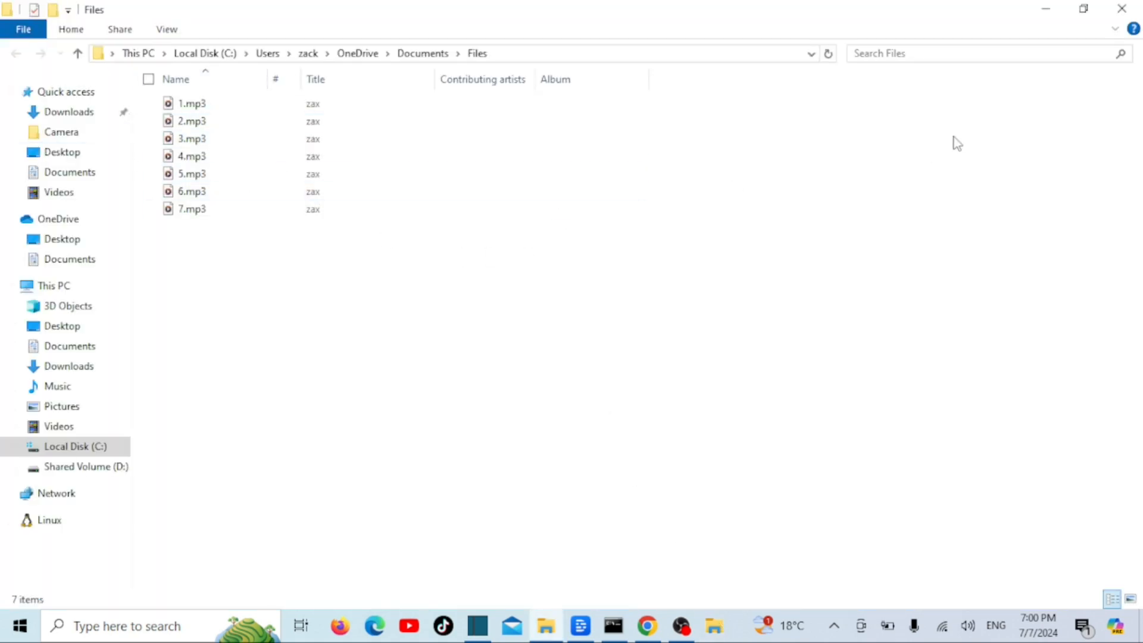